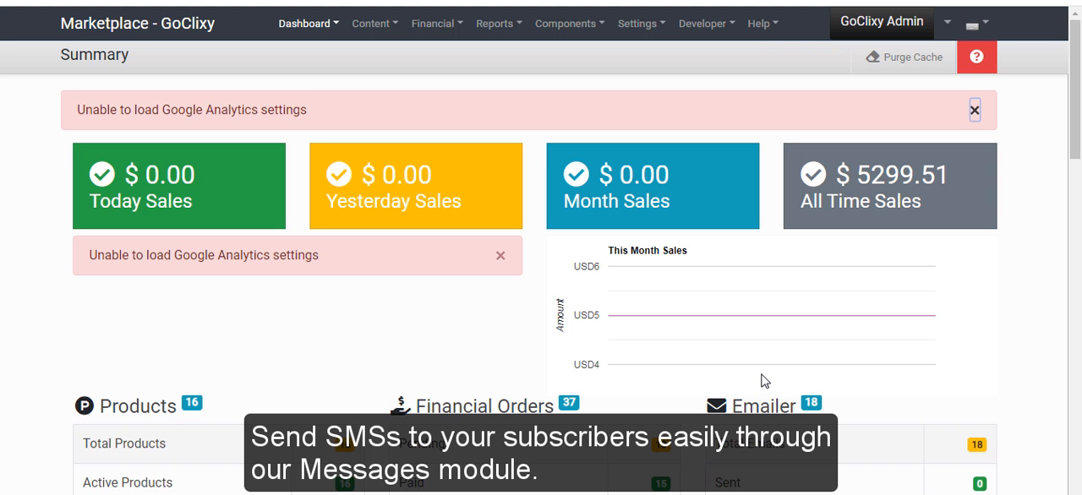
pyautogui.moveTo(764, 378)
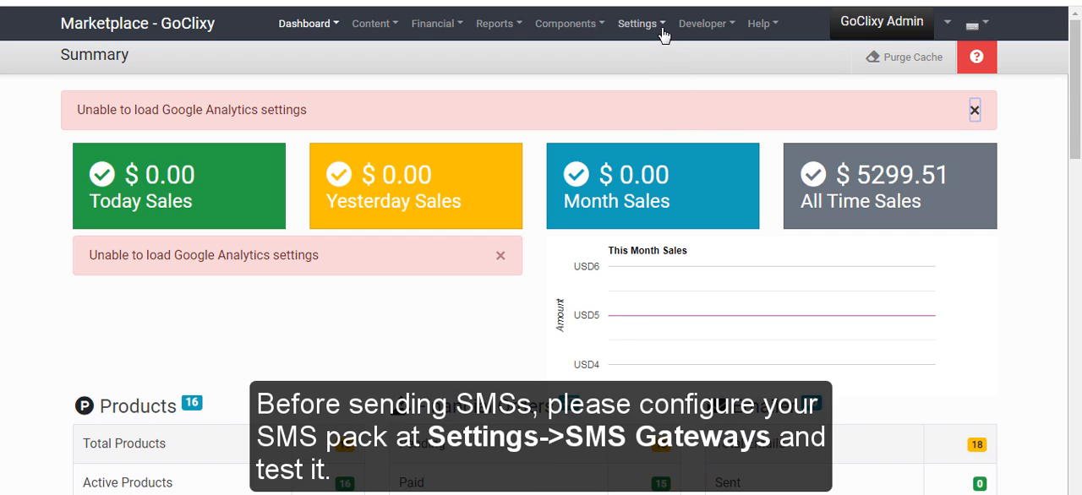
# Step: Browse the top menus and go to Components > Messages > Templates
pyautogui.click(637, 23)
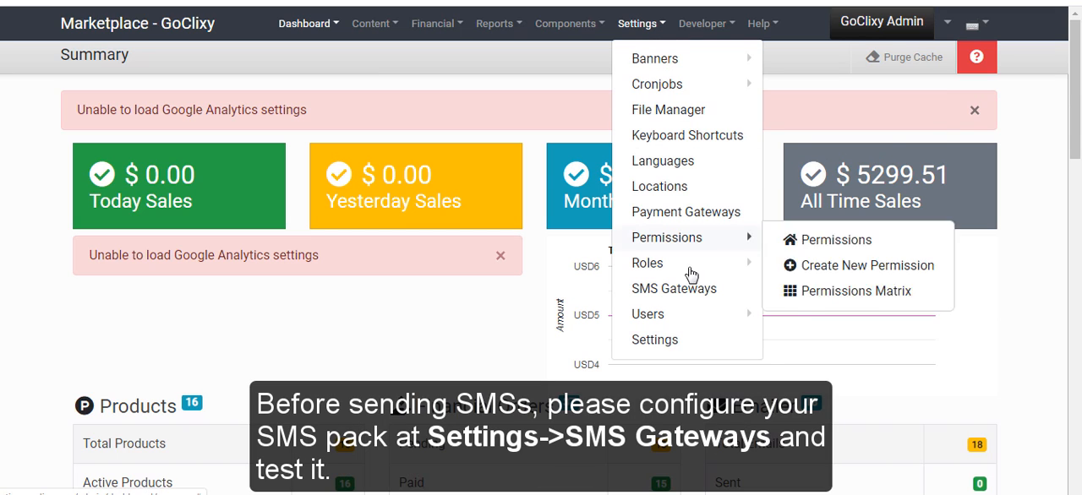
pyautogui.moveTo(674, 289)
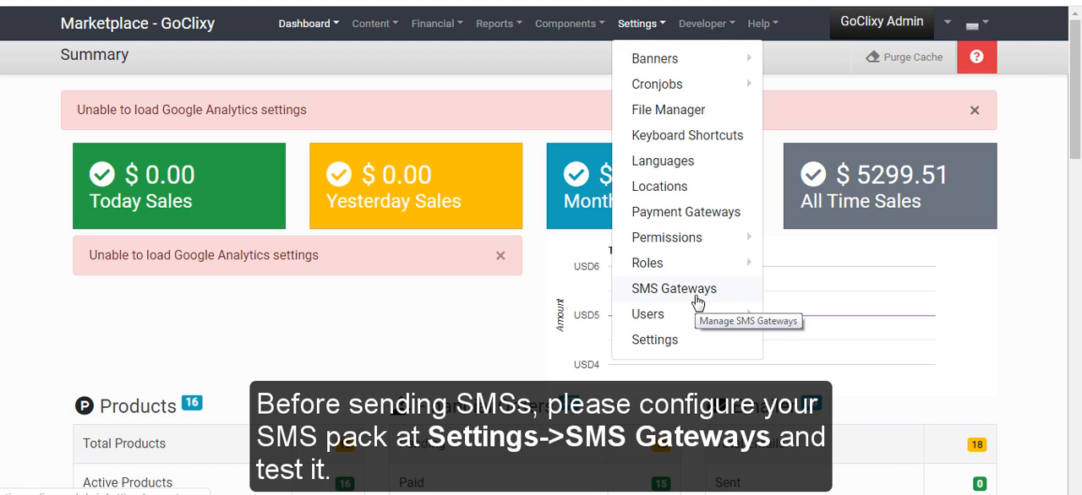
pyautogui.click(641, 23)
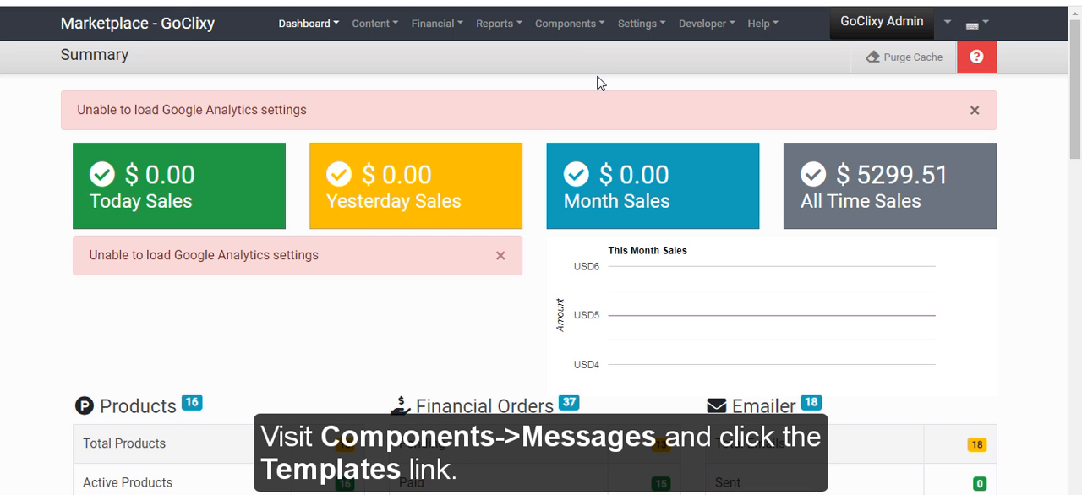
pyautogui.click(568, 23)
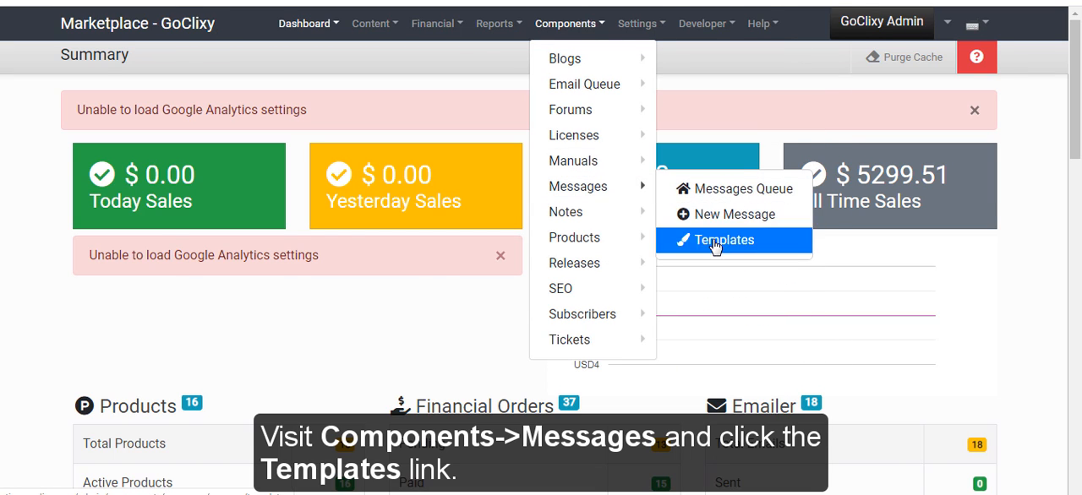
pyautogui.click(724, 239)
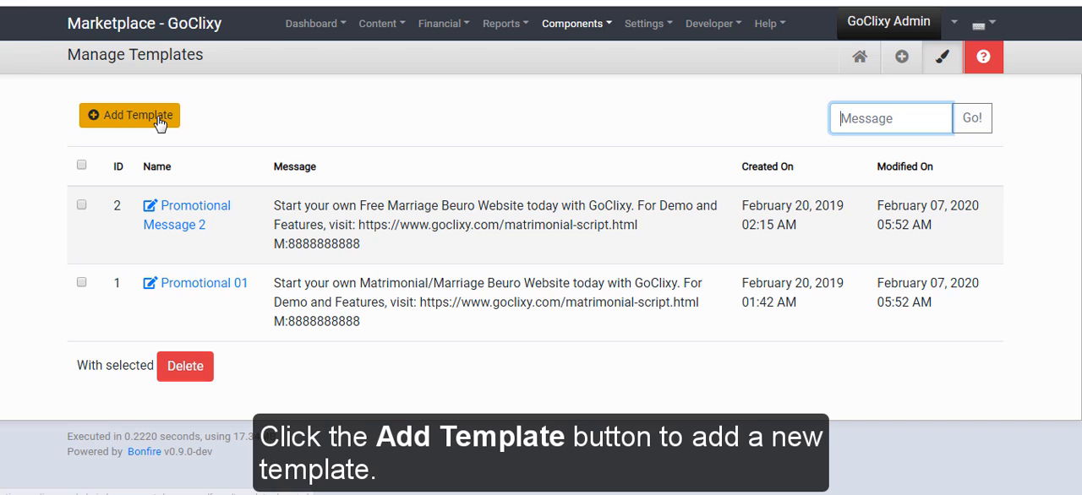
# Step: Add template 'Offers Promotion' with the discounts-and-offers subscription message and save it
pyautogui.click(129, 115)
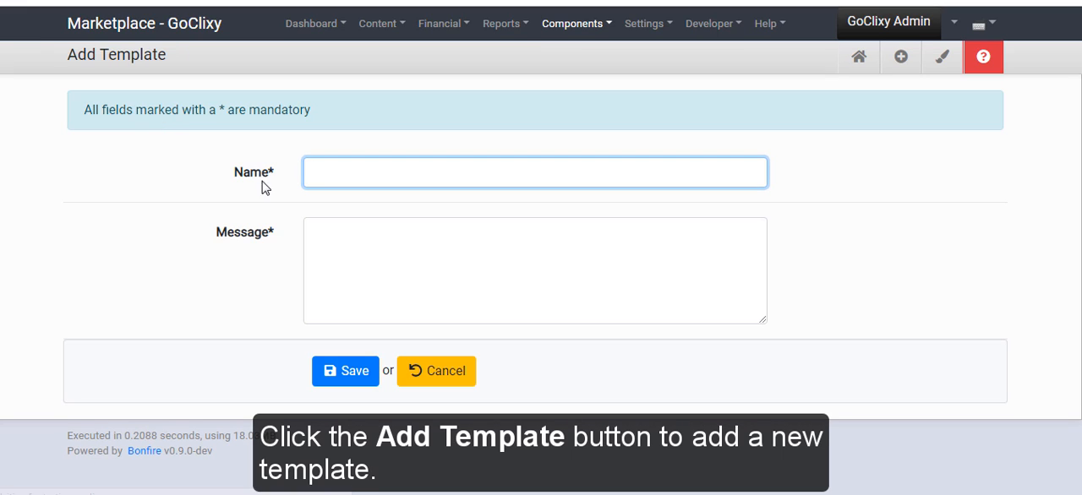
pyautogui.write('Offers Promotion')
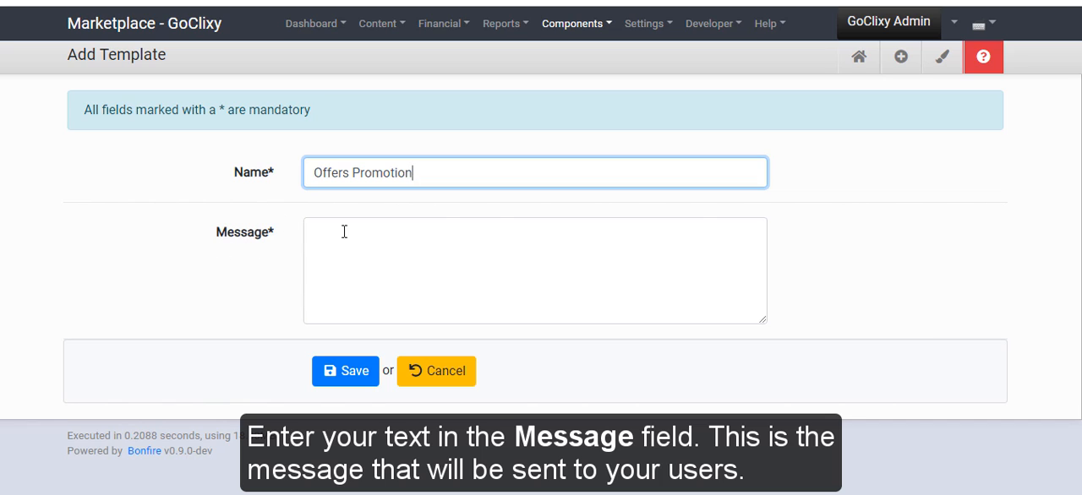
pyautogui.click(535, 270)
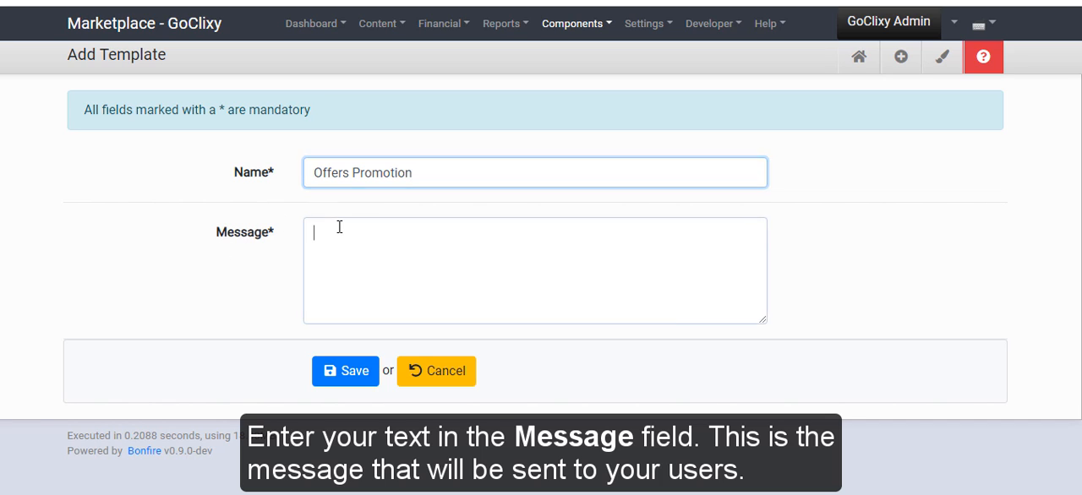
pyautogui.write('Be the first to know about discounts and offers at GoClixy! Click here to subscribe: goclixy.com/pricing.')
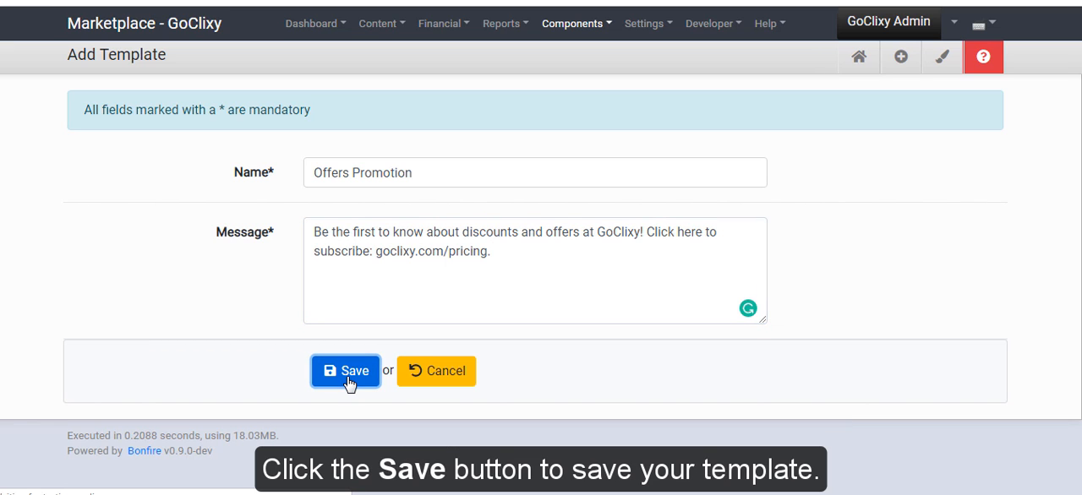
pyautogui.click(345, 371)
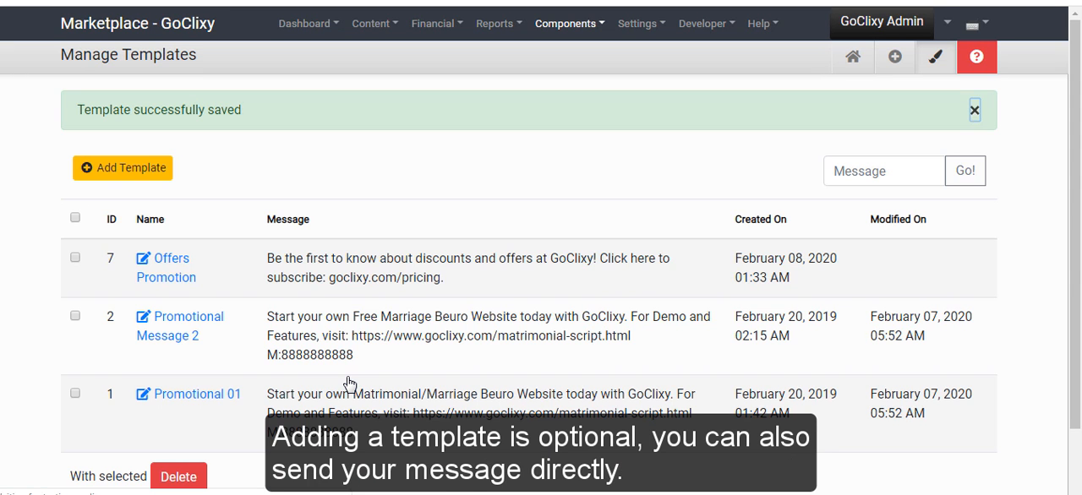
pyautogui.moveTo(243, 309)
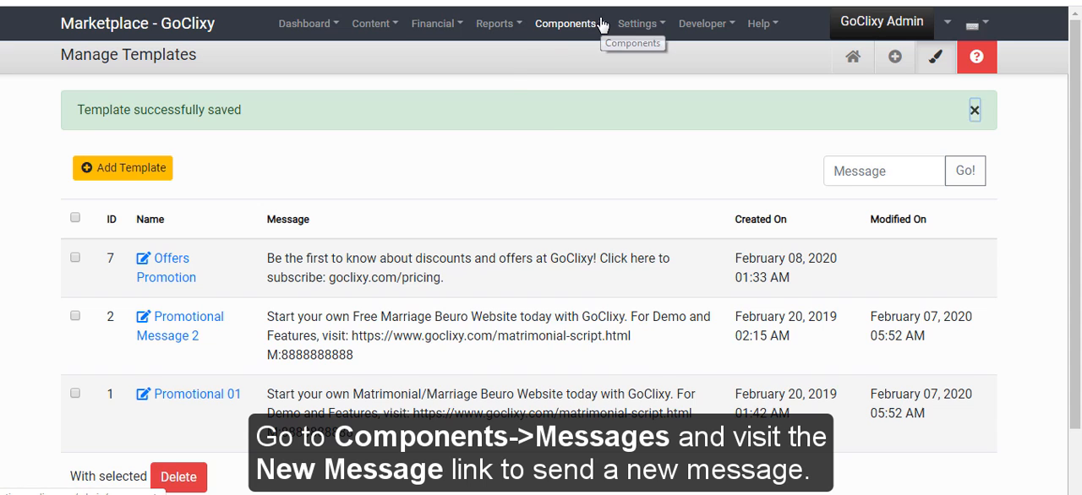
# Step: Open Components > Messages > New Message for a blank message form
pyautogui.click(565, 23)
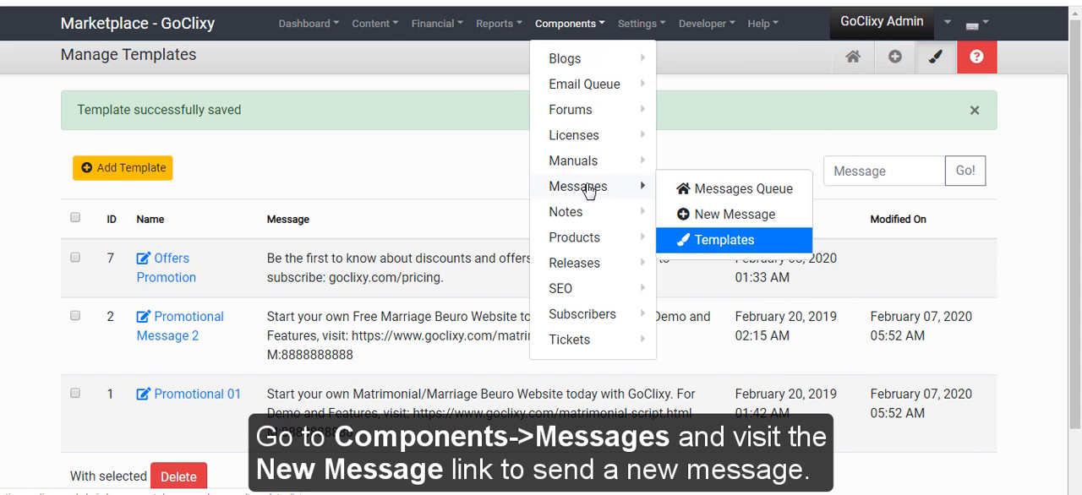
pyautogui.click(733, 213)
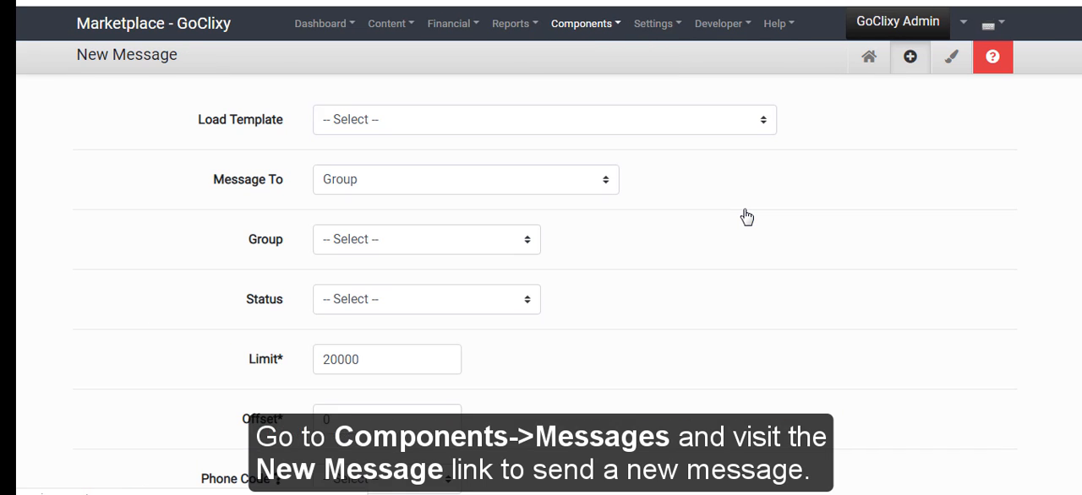
# Step: Load the Offers Promotion template, confirming the message overwrite
pyautogui.click(543, 119)
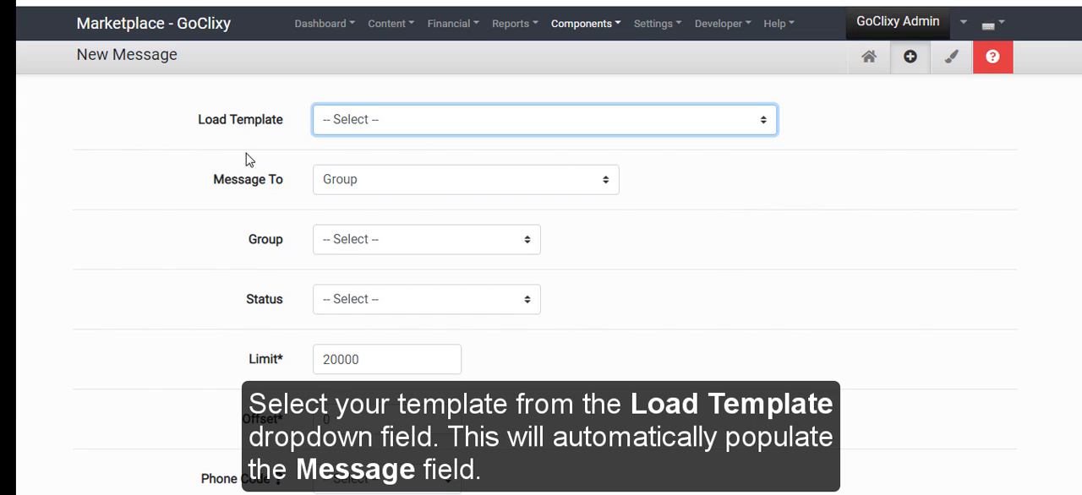
pyautogui.moveTo(438, 128)
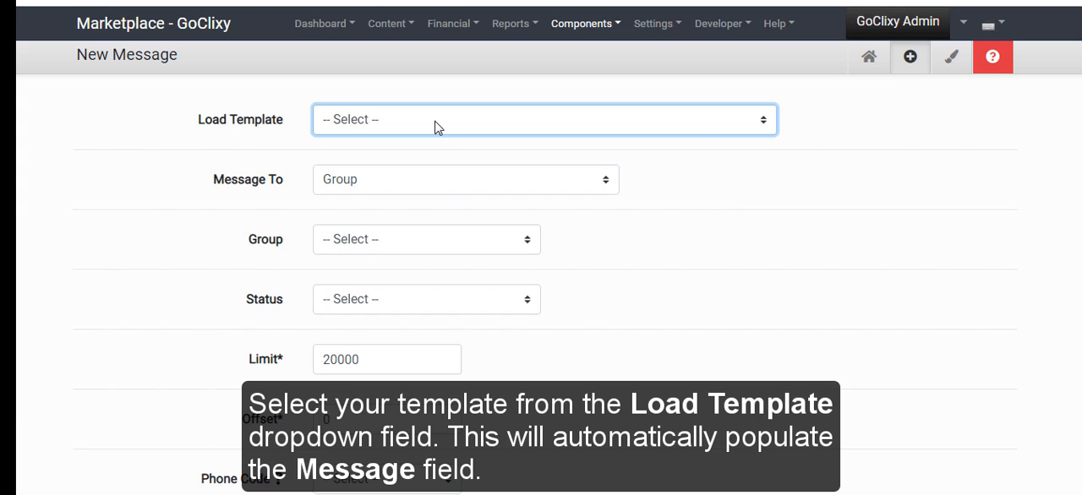
pyautogui.click(543, 119)
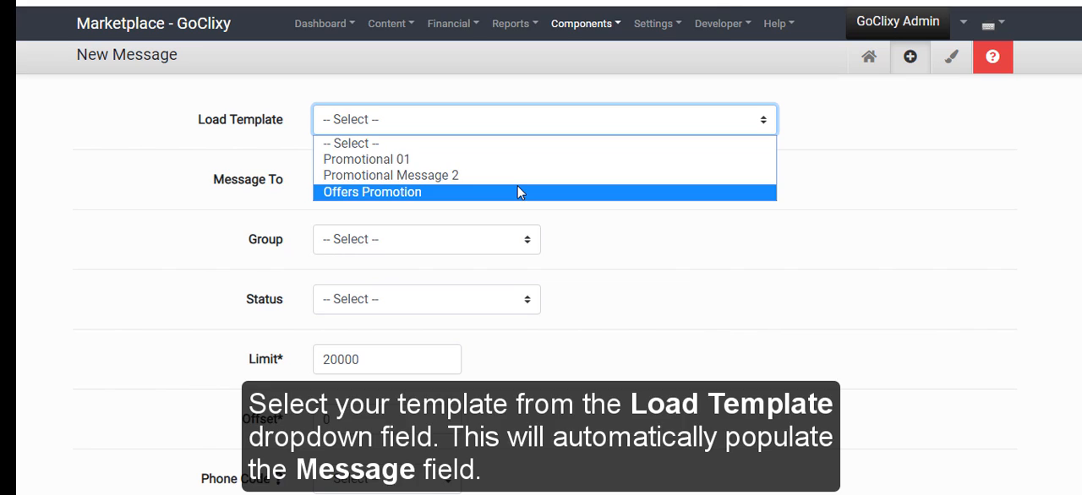
pyautogui.click(371, 192)
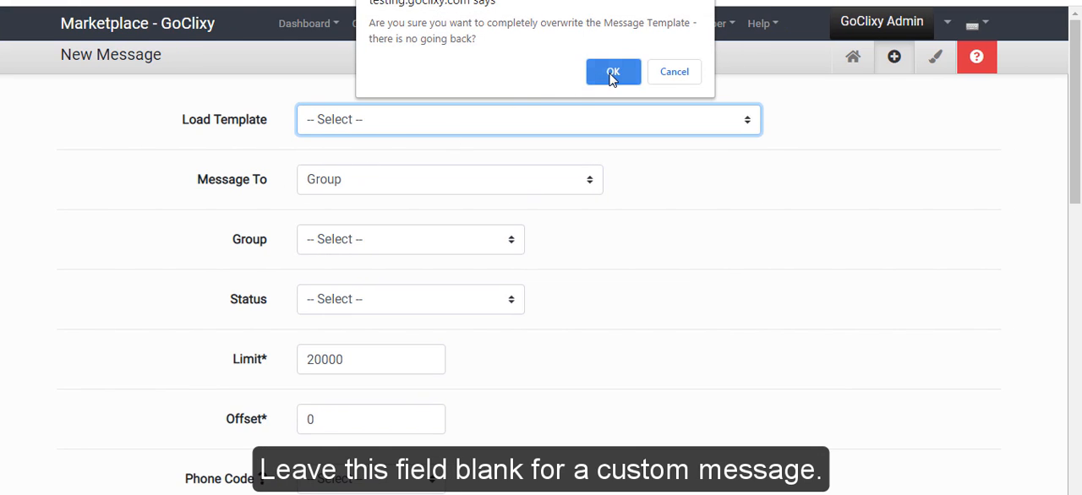
pyautogui.click(613, 71)
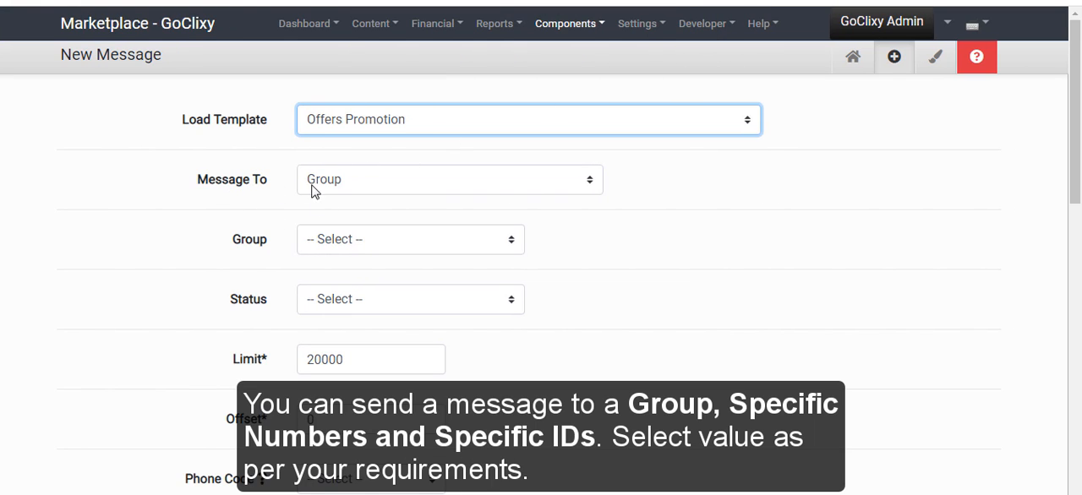
pyautogui.moveTo(337, 193)
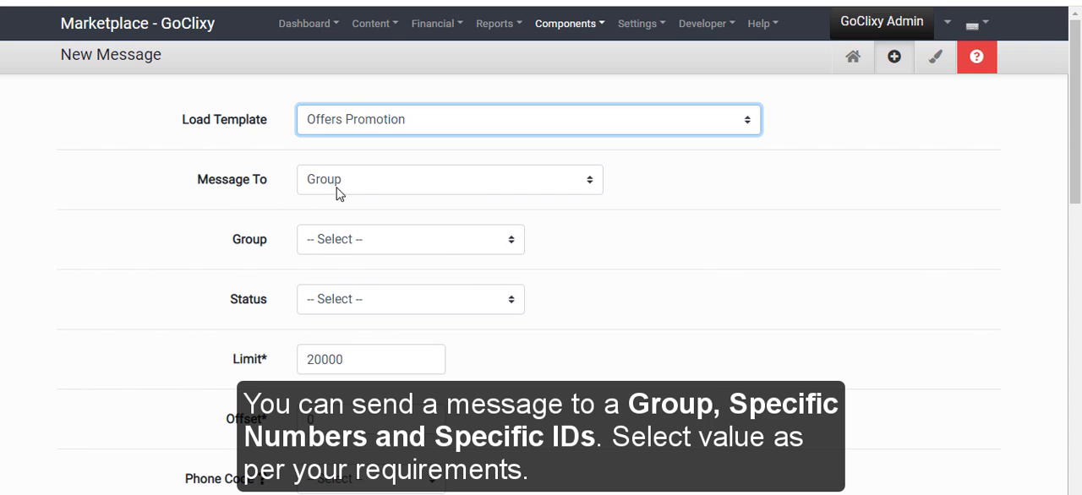
# Step: Choose Demo Users as the recipient group, then check the top menu for group management
pyautogui.click(449, 179)
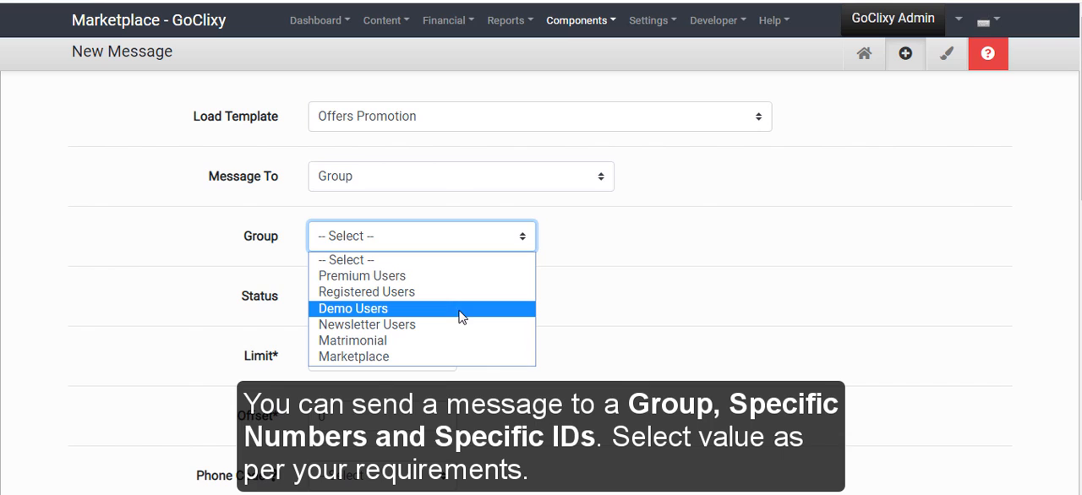
pyautogui.click(352, 307)
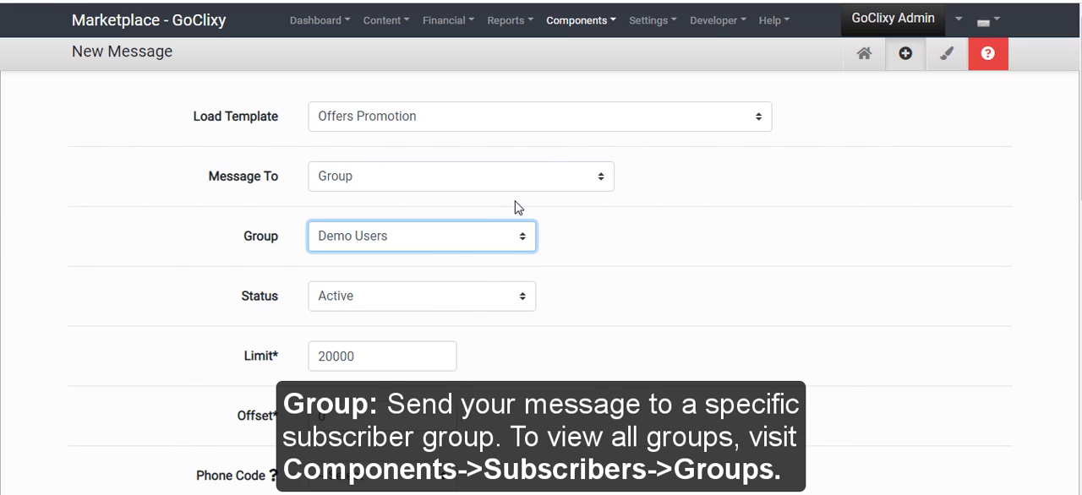
pyautogui.click(580, 20)
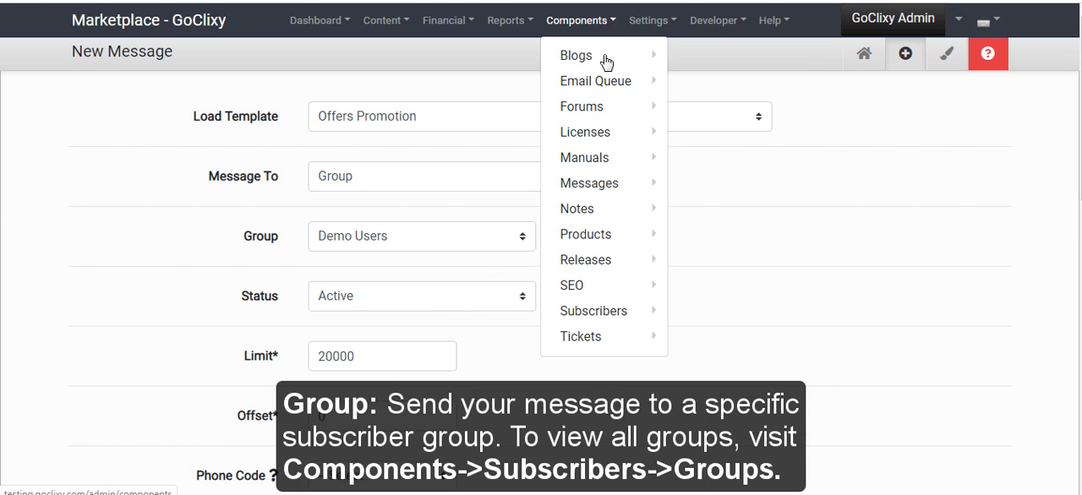
pyautogui.moveTo(593, 311)
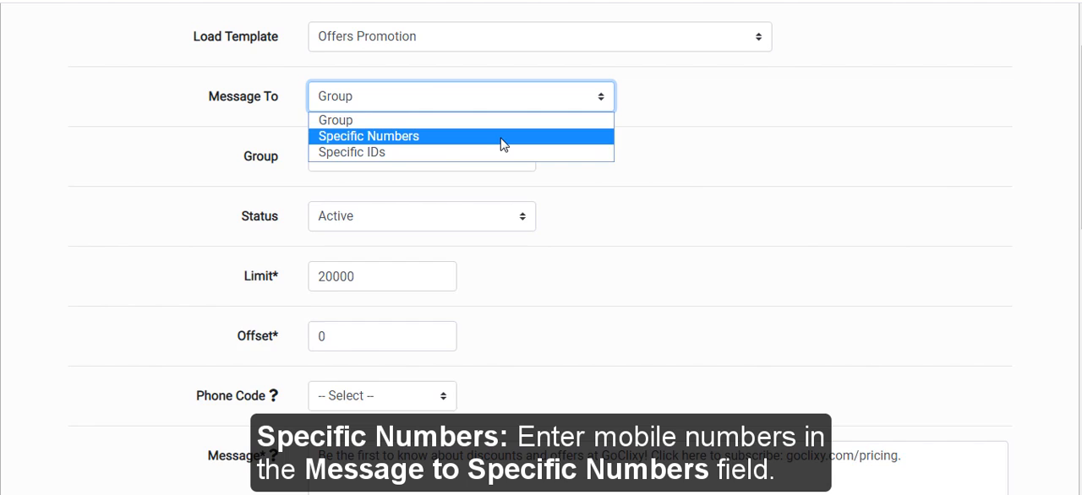
# Step: Preview the Specific Numbers recipient option and review the other recipient choices
pyautogui.click(369, 136)
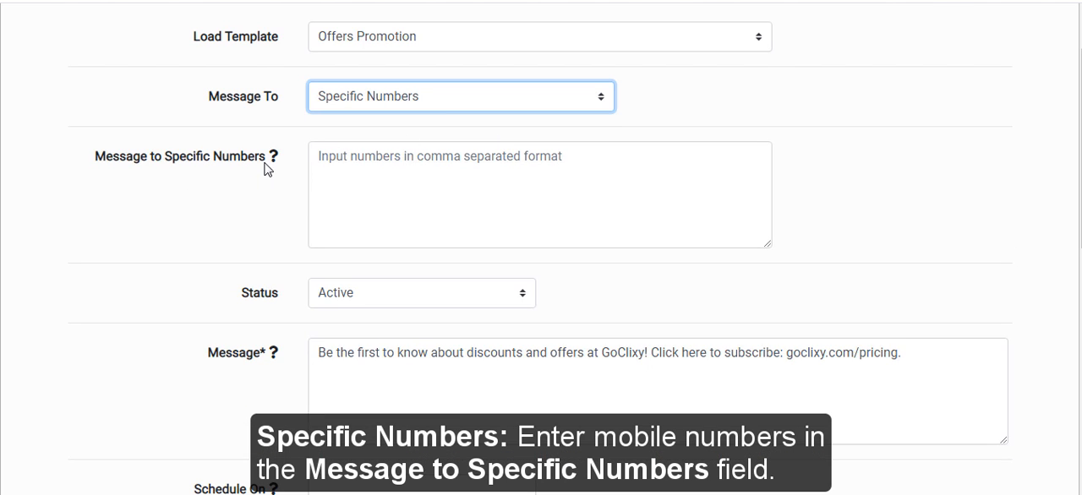
pyautogui.scroll(-3)
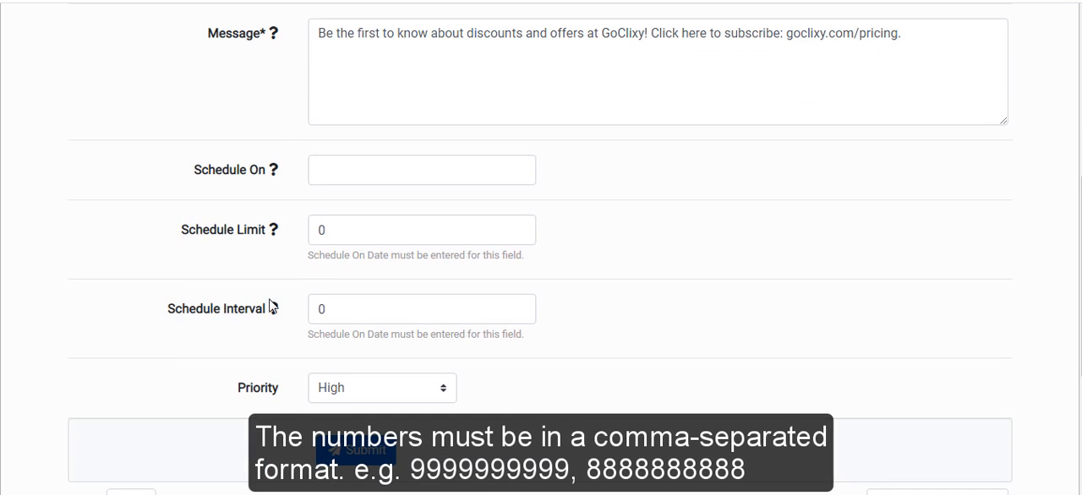
pyautogui.moveTo(425, 406)
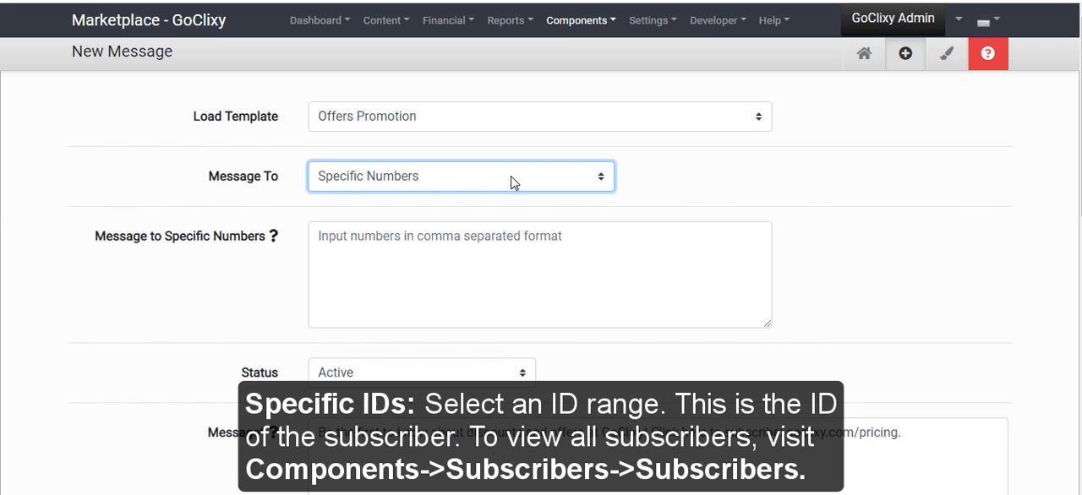
pyautogui.click(461, 175)
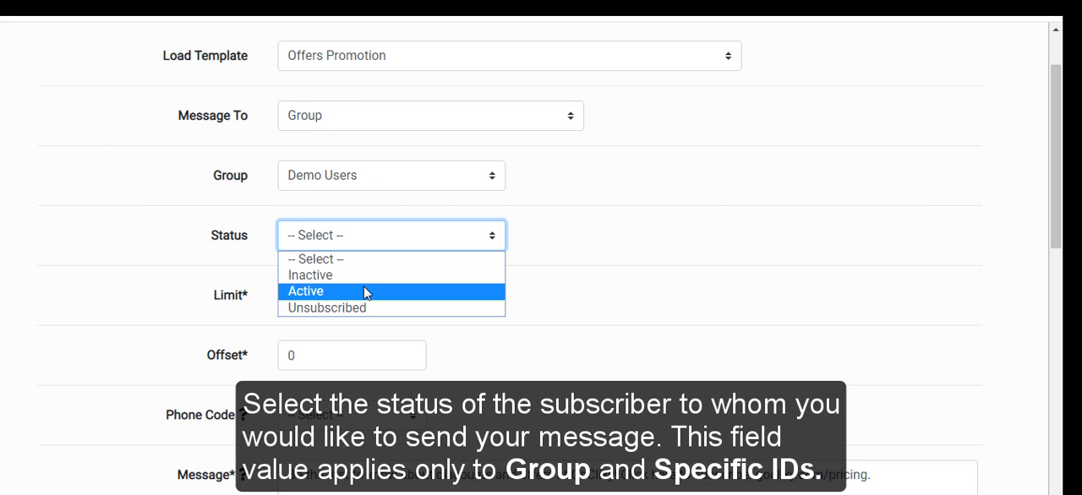
pyautogui.click(305, 291)
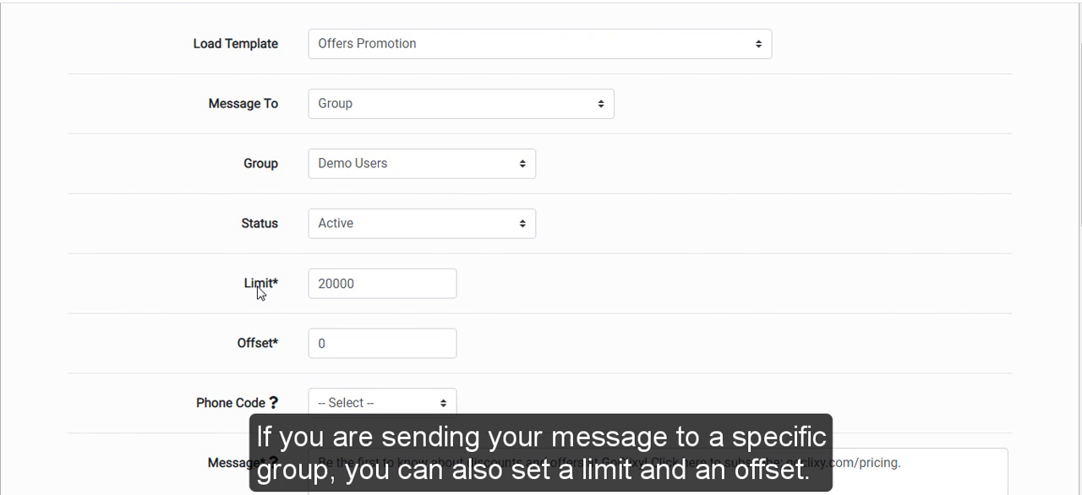
pyautogui.moveTo(306, 286)
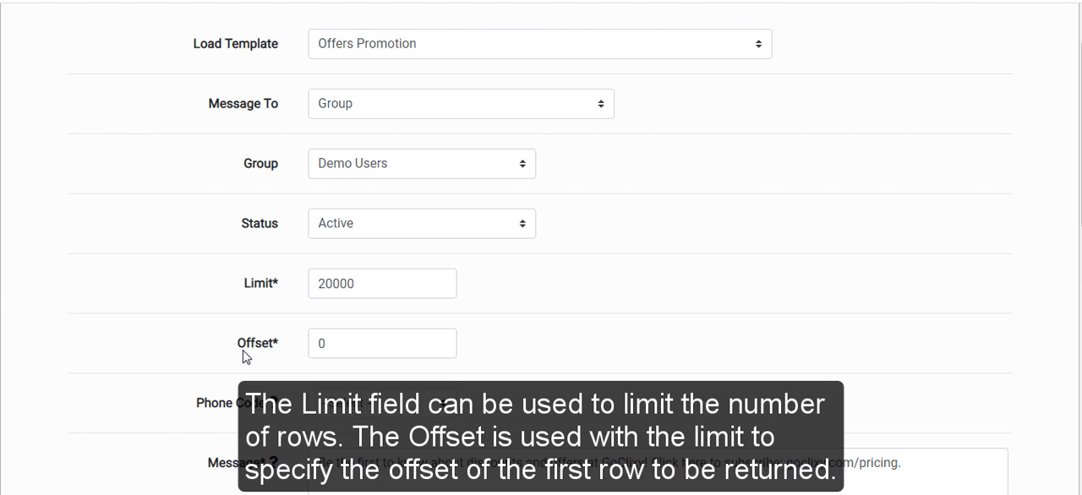
pyautogui.moveTo(265, 354)
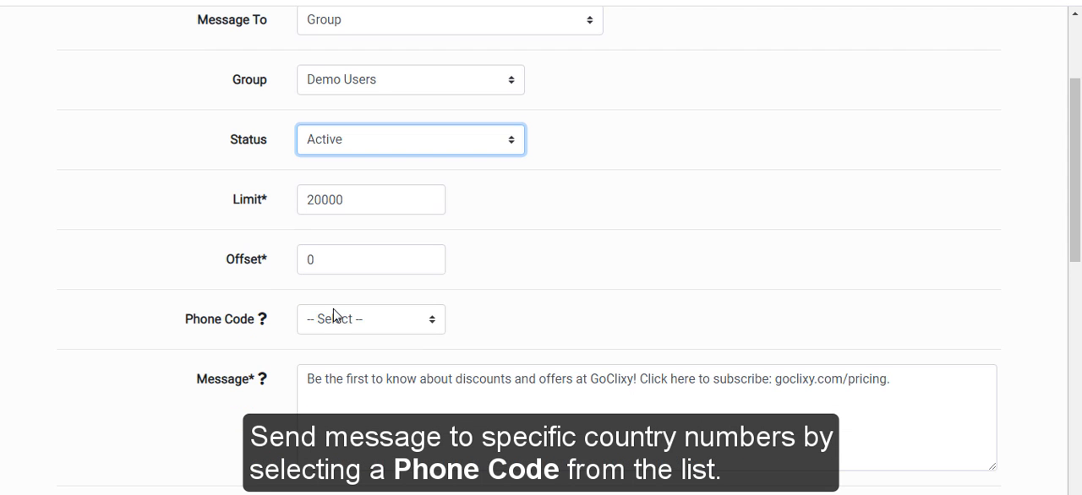
pyautogui.moveTo(257, 335)
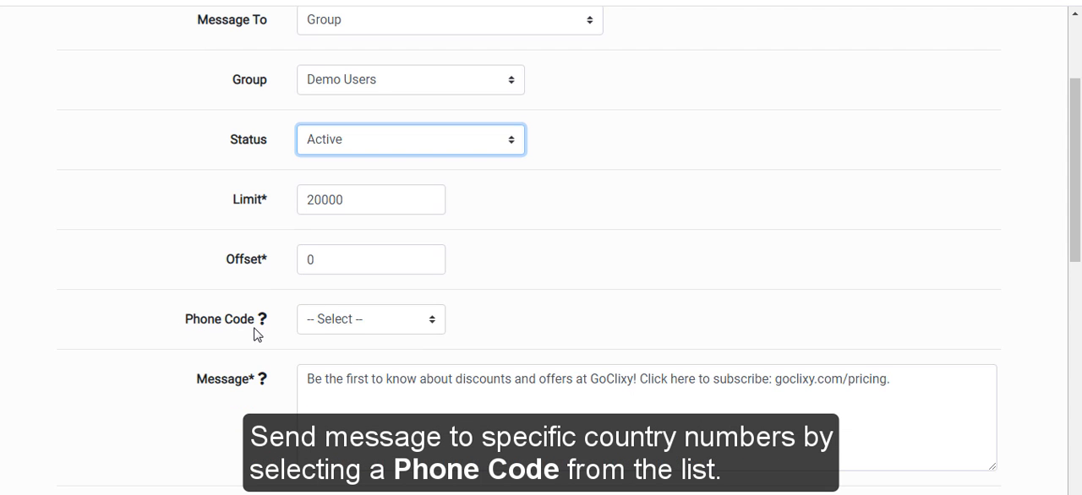
pyautogui.moveTo(368, 324)
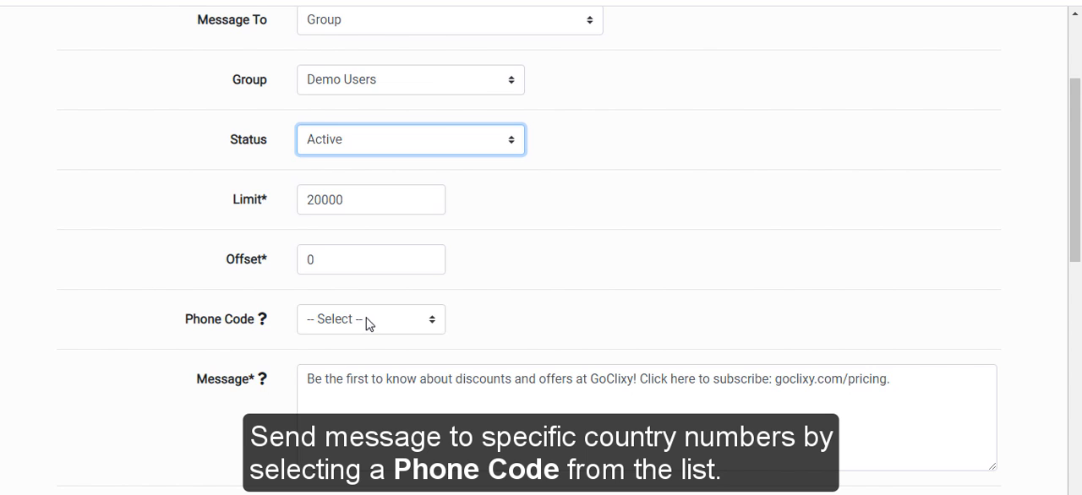
pyautogui.click(370, 319)
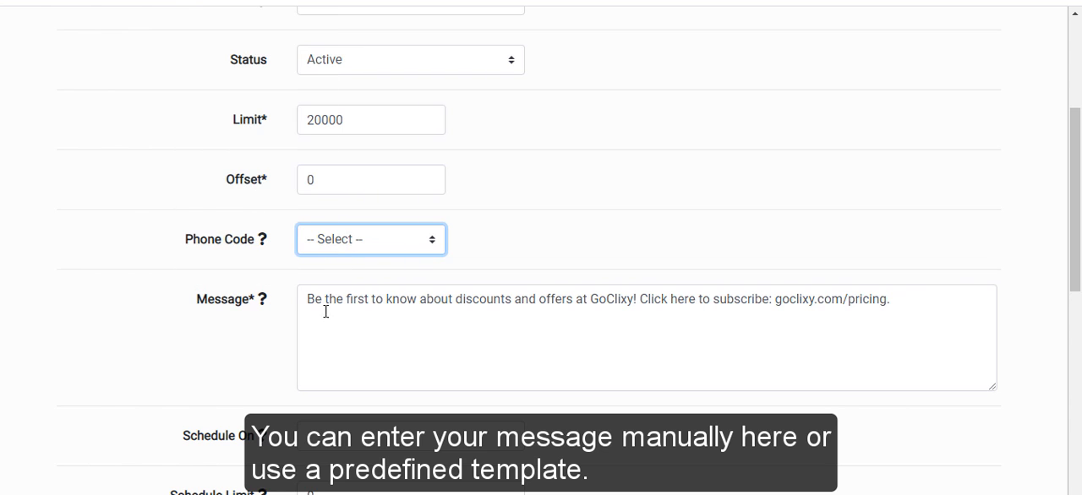
pyautogui.moveTo(575, 318)
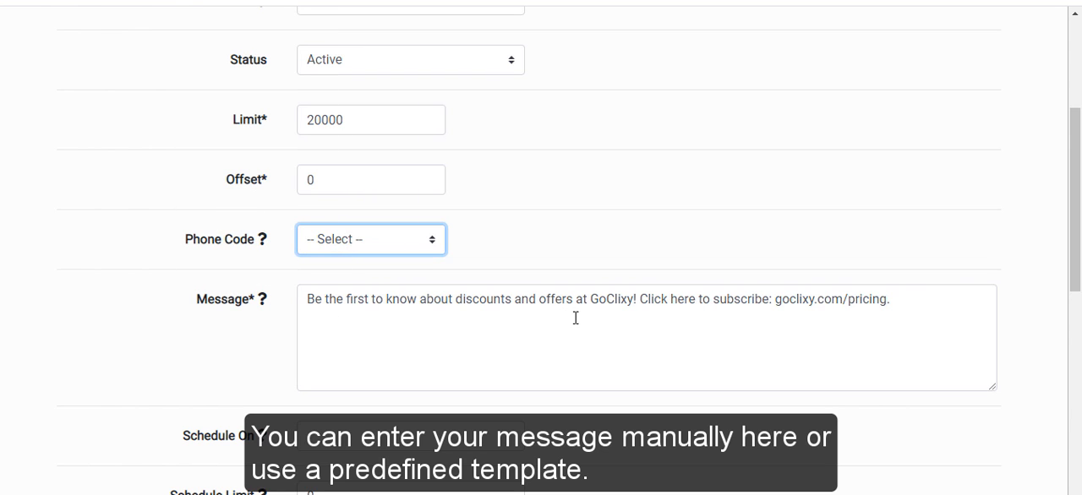
pyautogui.scroll(-3)
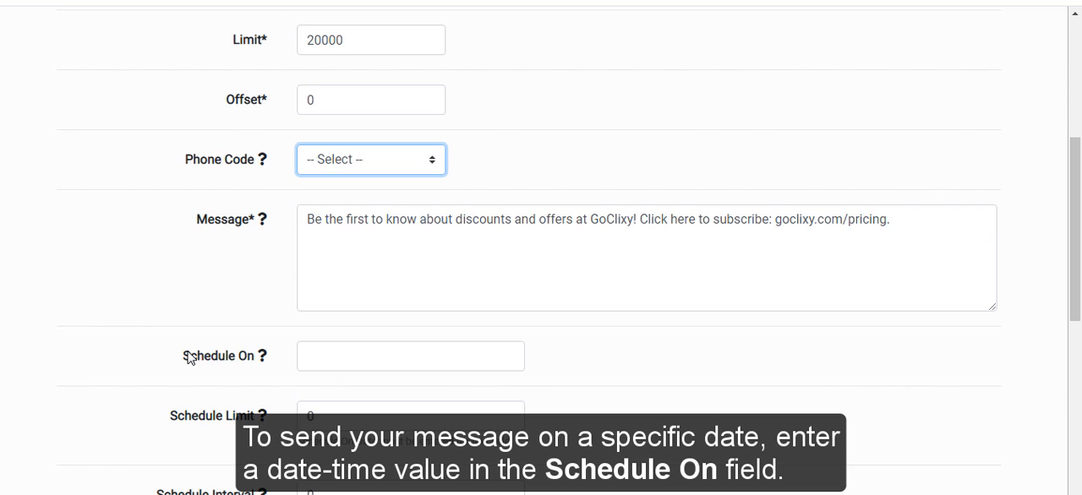
pyautogui.moveTo(235, 363)
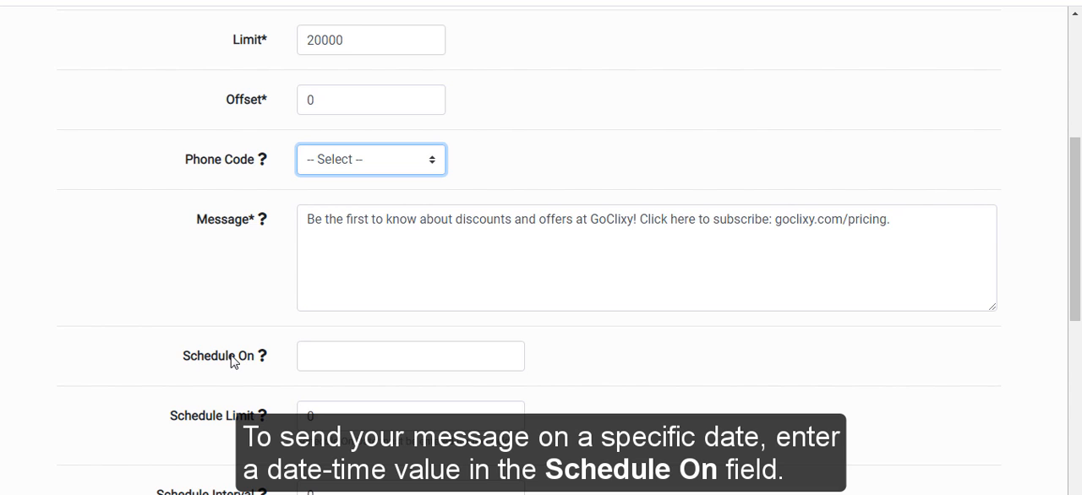
# Step: Set Schedule On to 29 February 2020 using the date-time picker
pyautogui.click(411, 356)
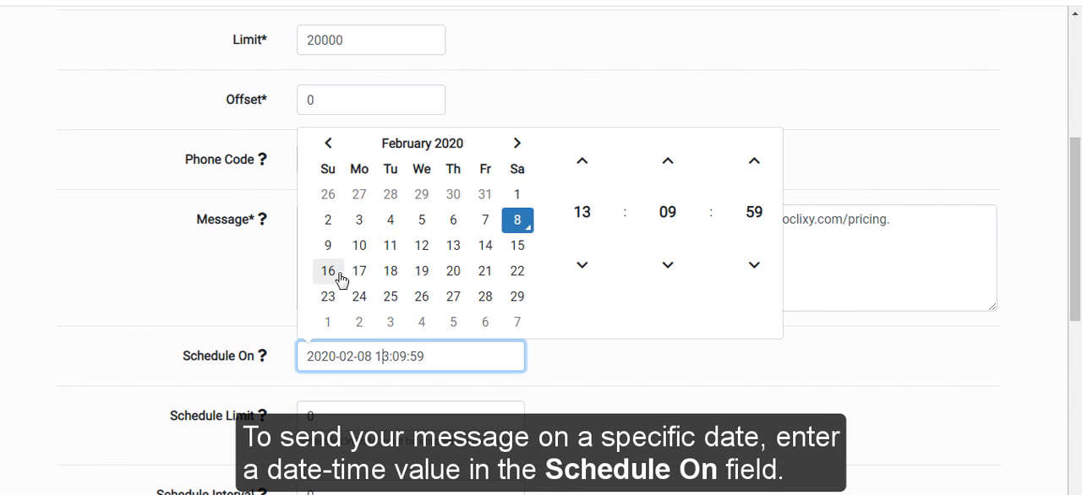
pyautogui.click(516, 297)
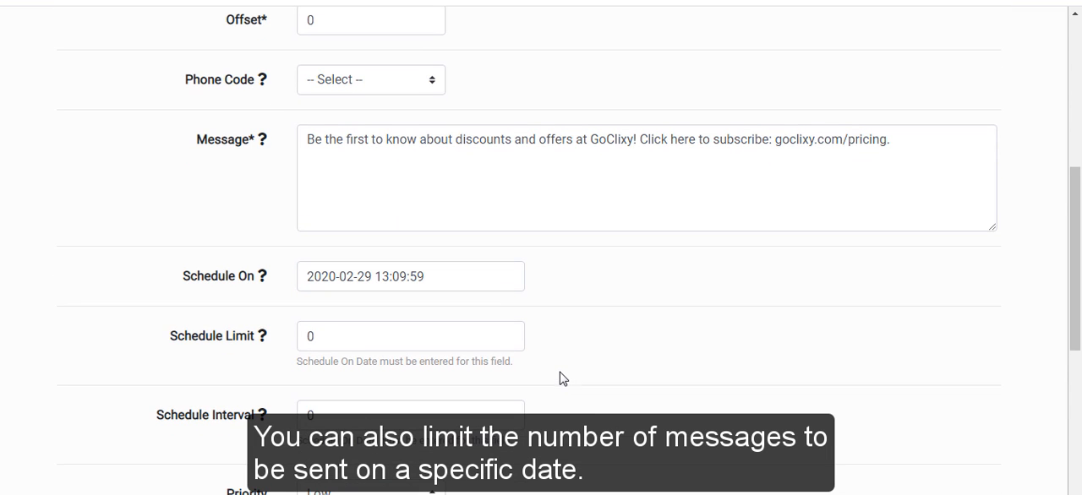
pyautogui.moveTo(235, 345)
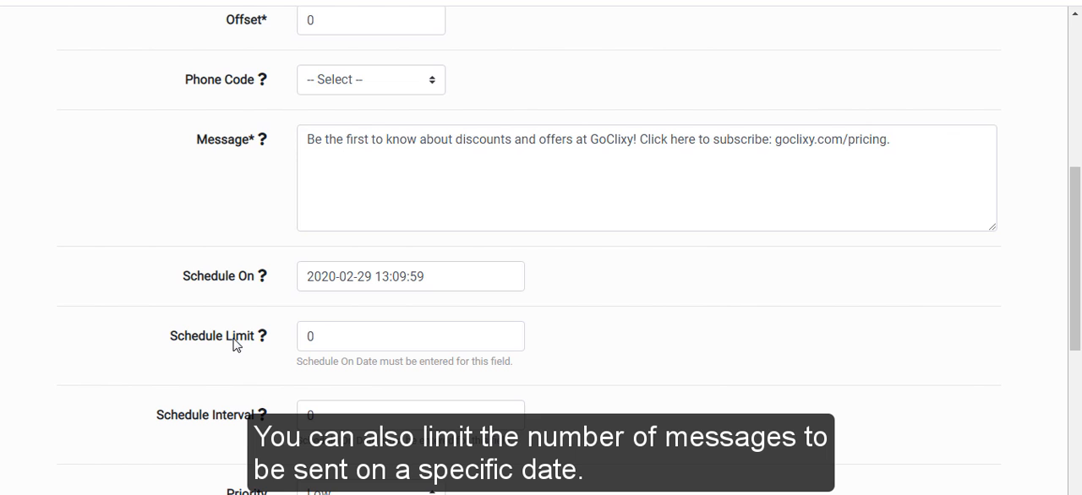
pyautogui.moveTo(328, 340)
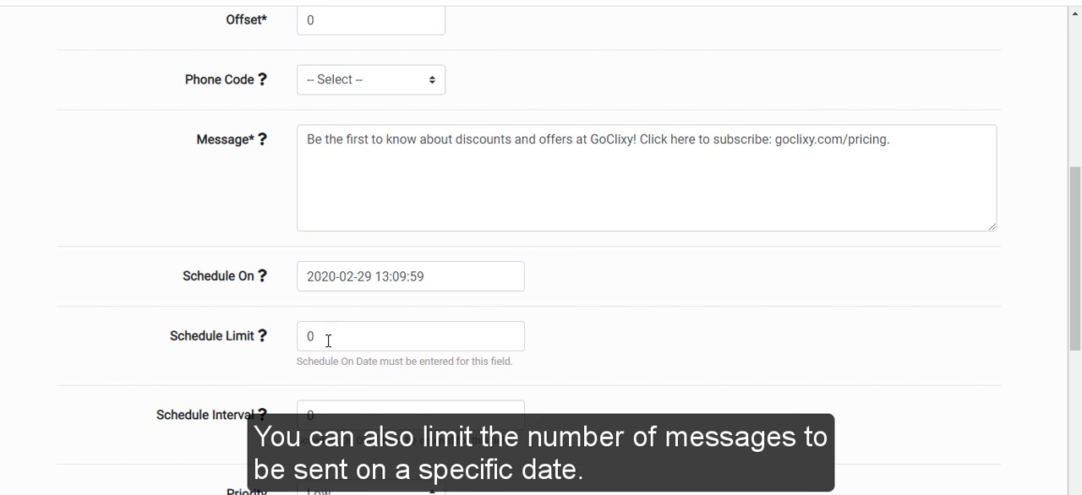
pyautogui.scroll(-3)
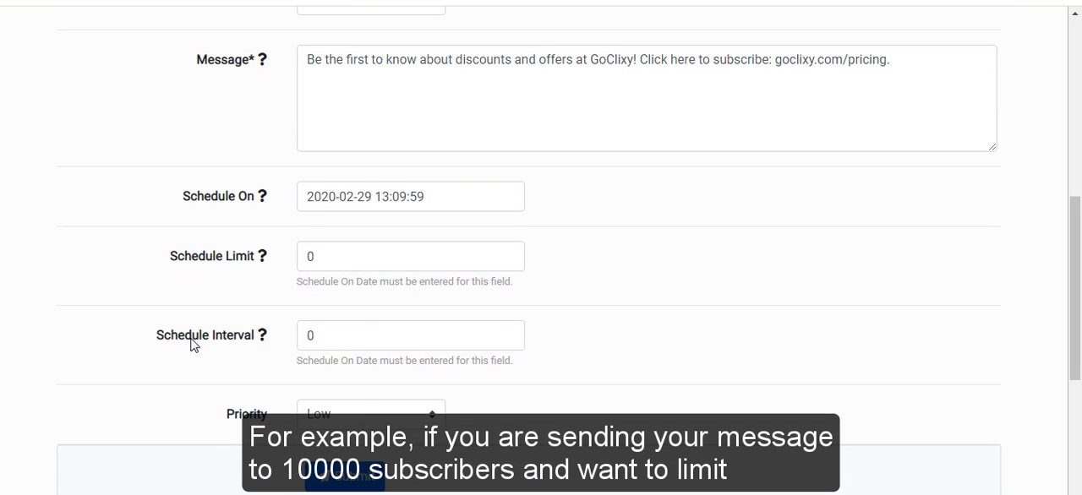
# Step: Enter 2 in the Schedule Limit field
pyautogui.click(410, 256)
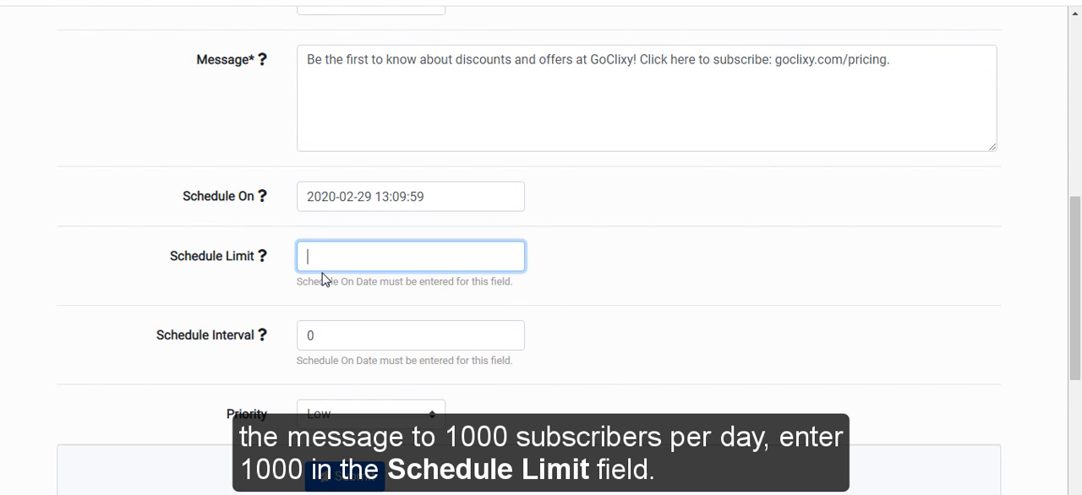
pyautogui.write('2')
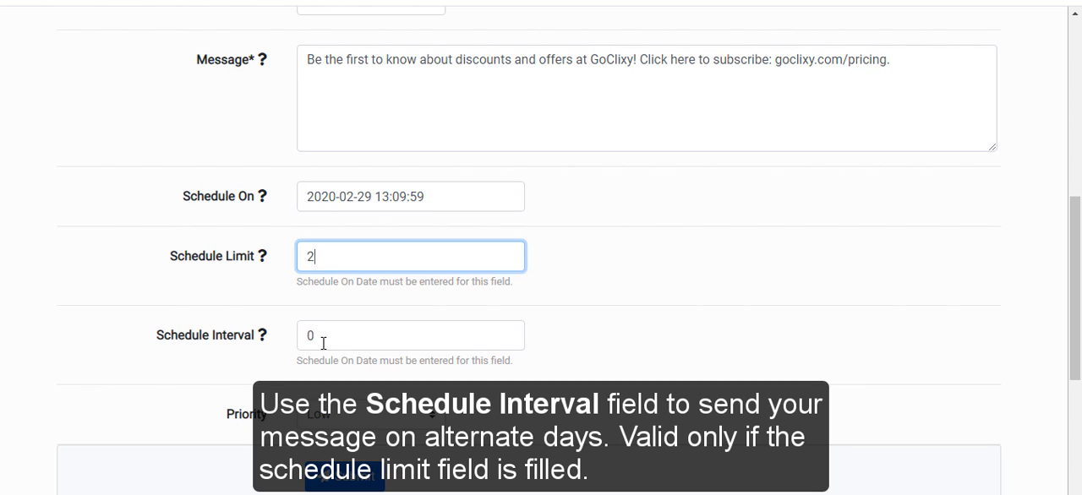
pyautogui.moveTo(328, 340)
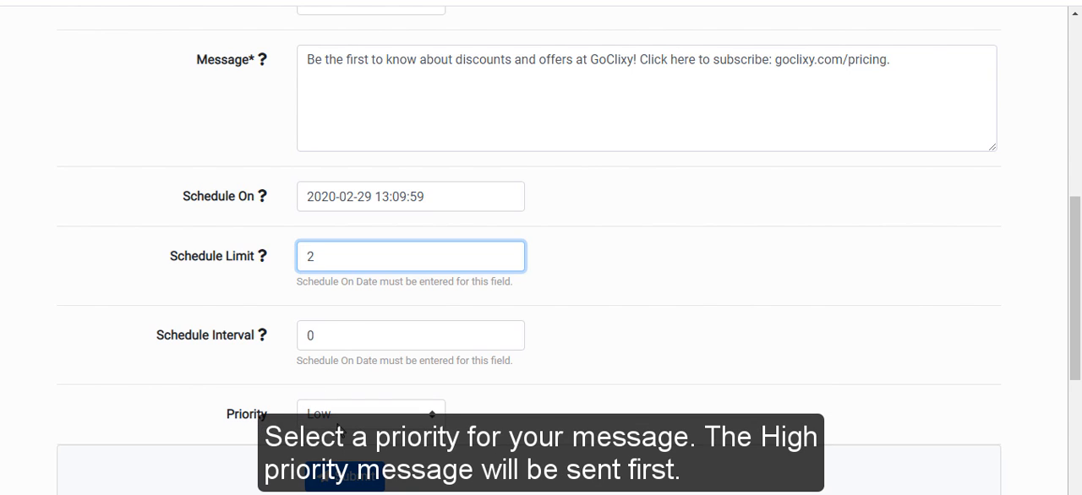
# Step: Set priority to High and submit the message to the queue
pyautogui.click(370, 415)
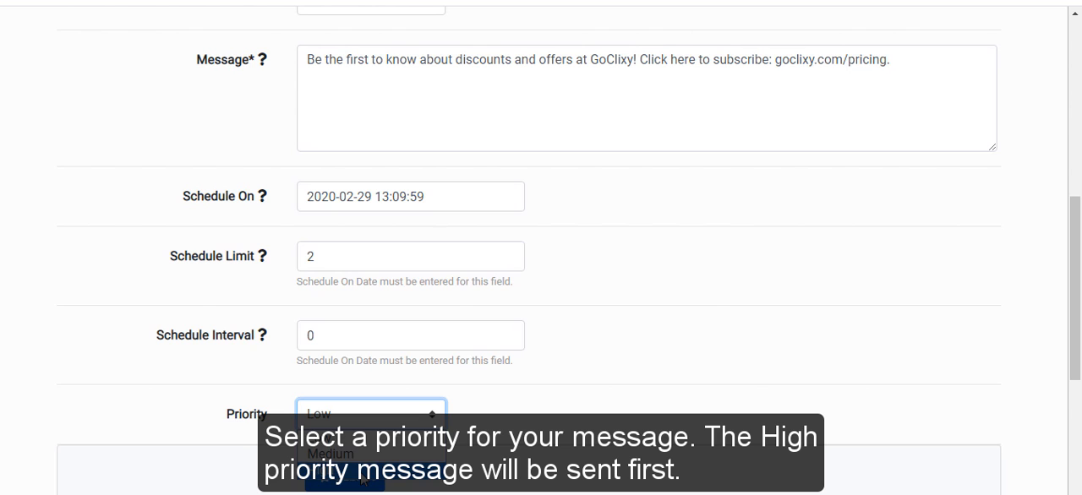
pyautogui.click(370, 414)
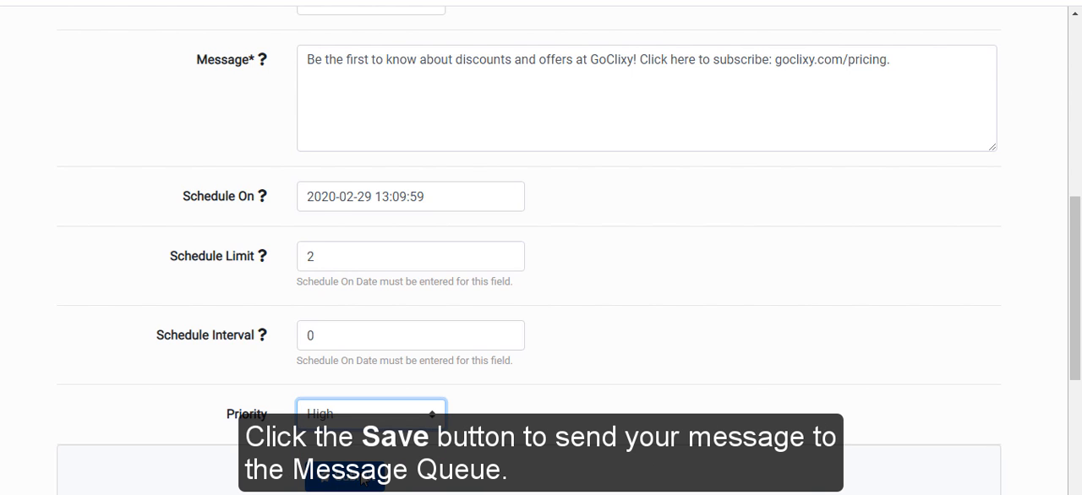
pyautogui.scroll(-3)
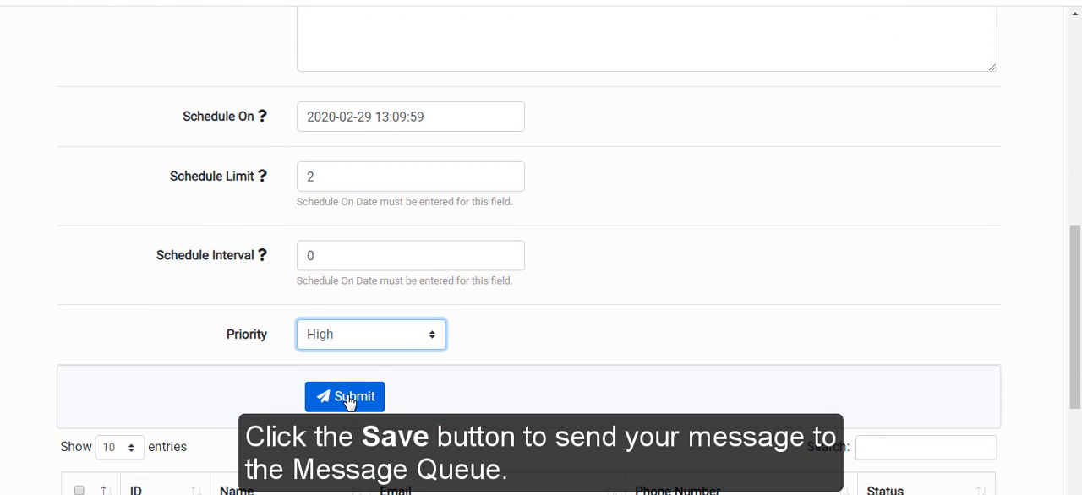
pyautogui.click(344, 396)
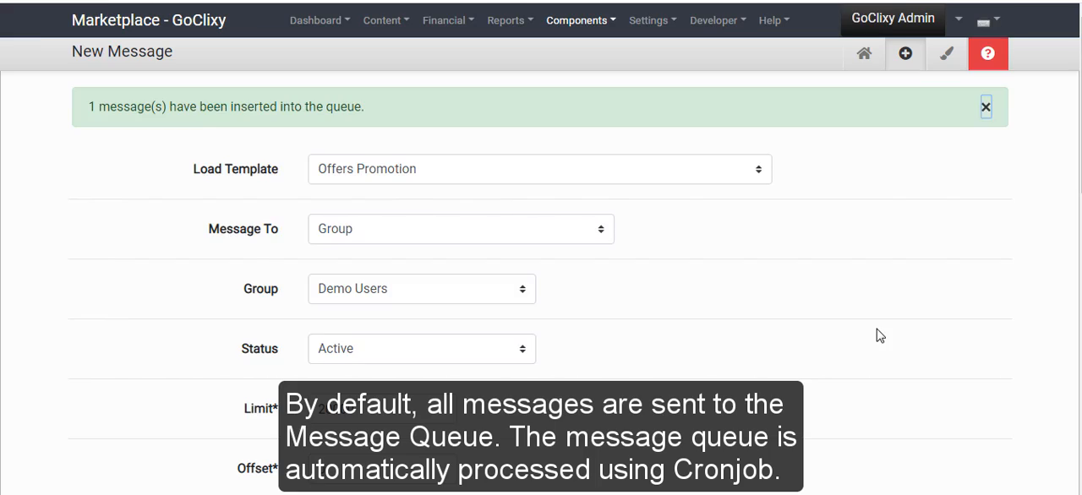
# Step: Check the hourly SMS limit under Settings > Developer, then return to the Main tab
pyautogui.click(691, 20)
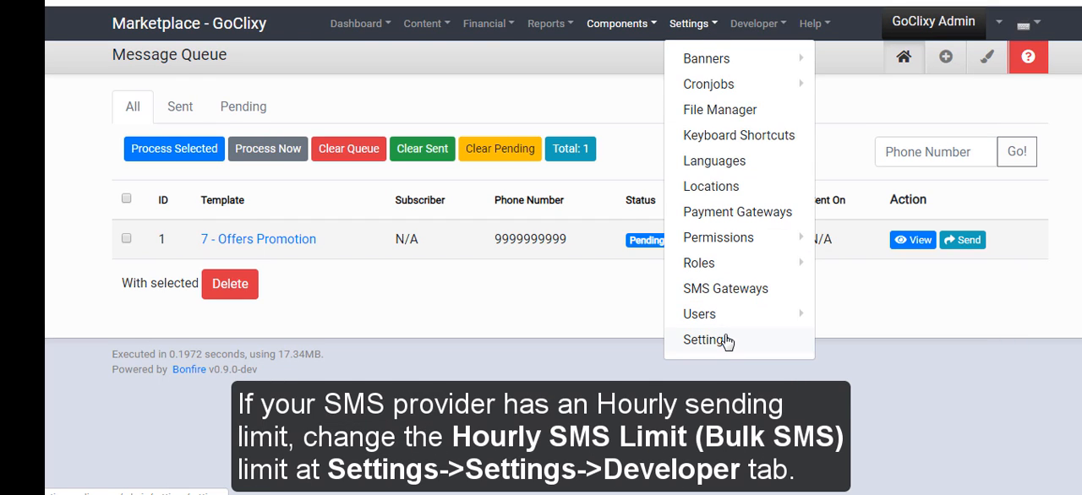
pyautogui.click(708, 339)
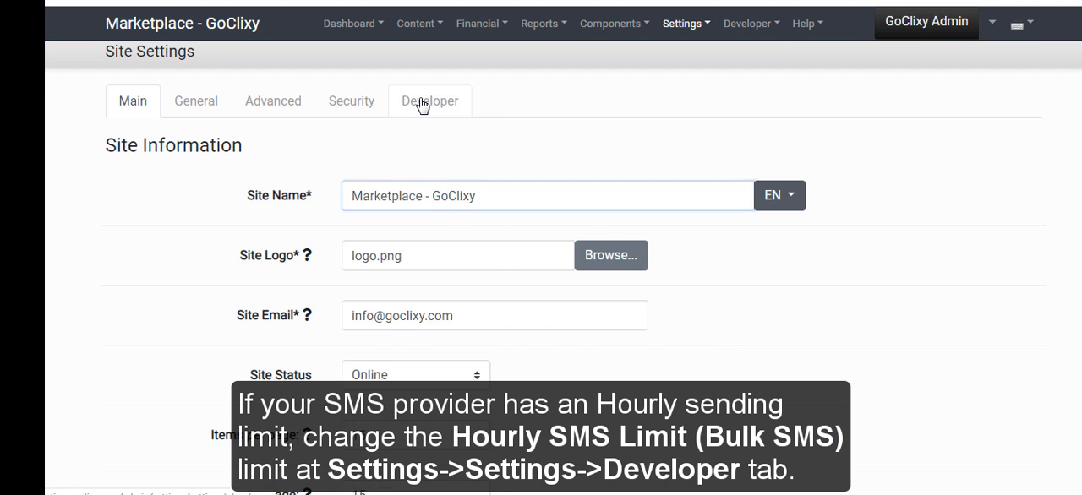
pyautogui.click(429, 101)
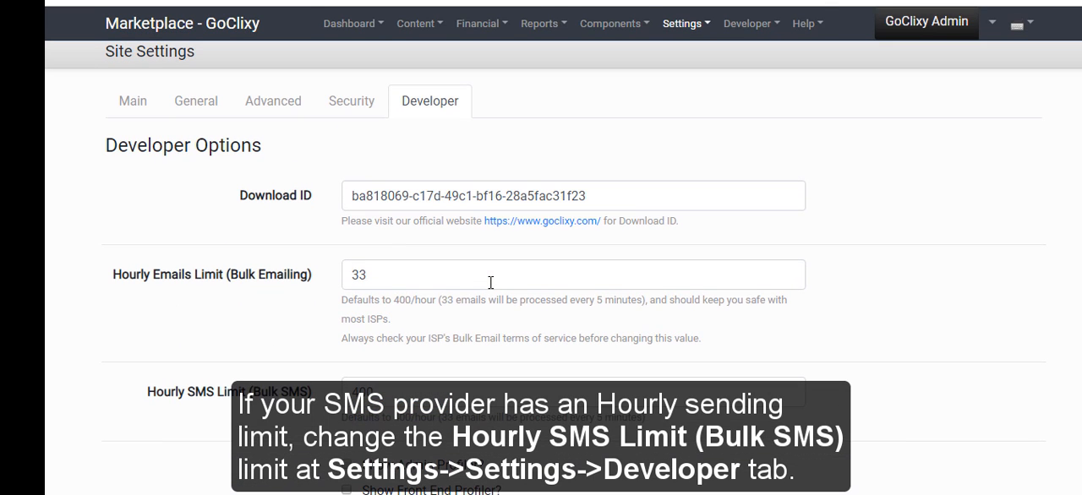
pyautogui.click(106, 101)
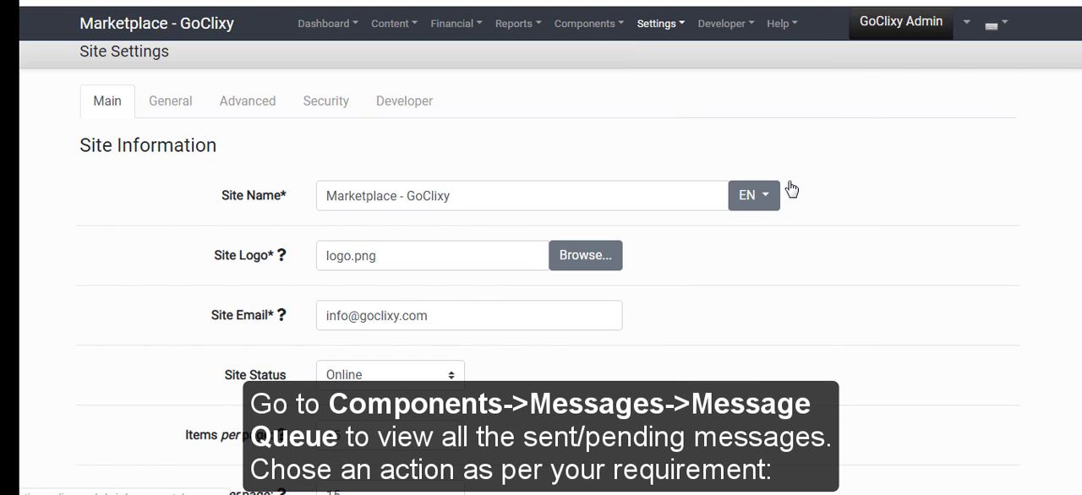
# Step: Process the pending Offers Promotion message from the Message Queue so it becomes Sent
pyautogui.click(590, 23)
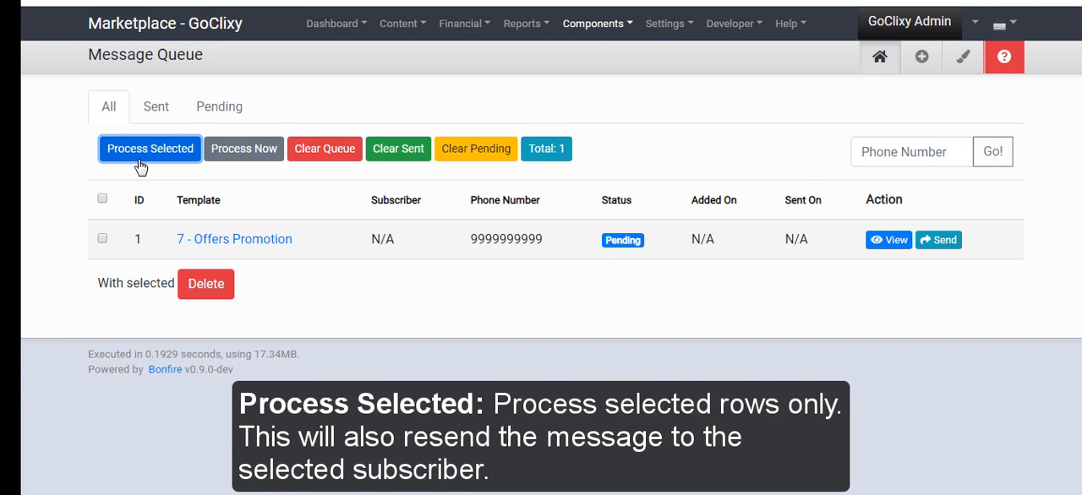
pyautogui.moveTo(148, 161)
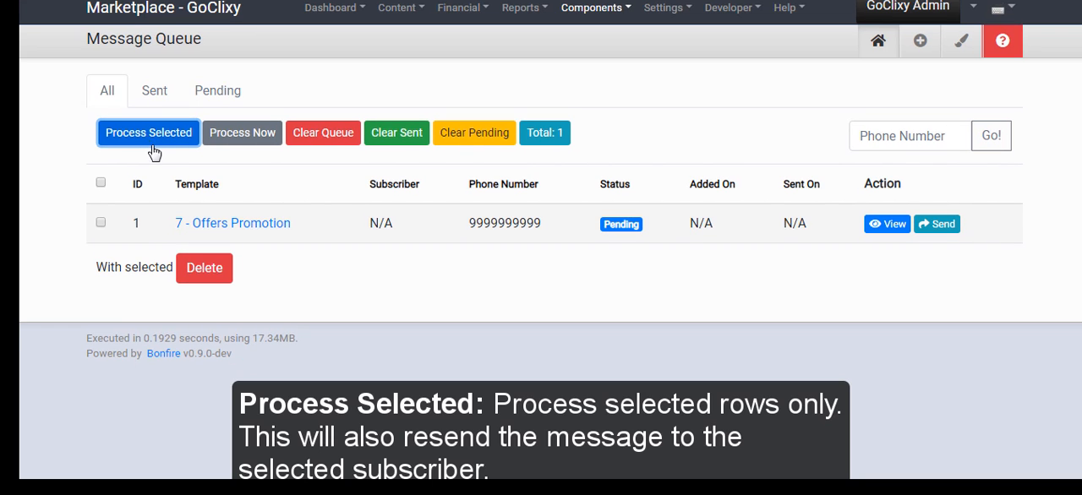
pyautogui.moveTo(241, 133)
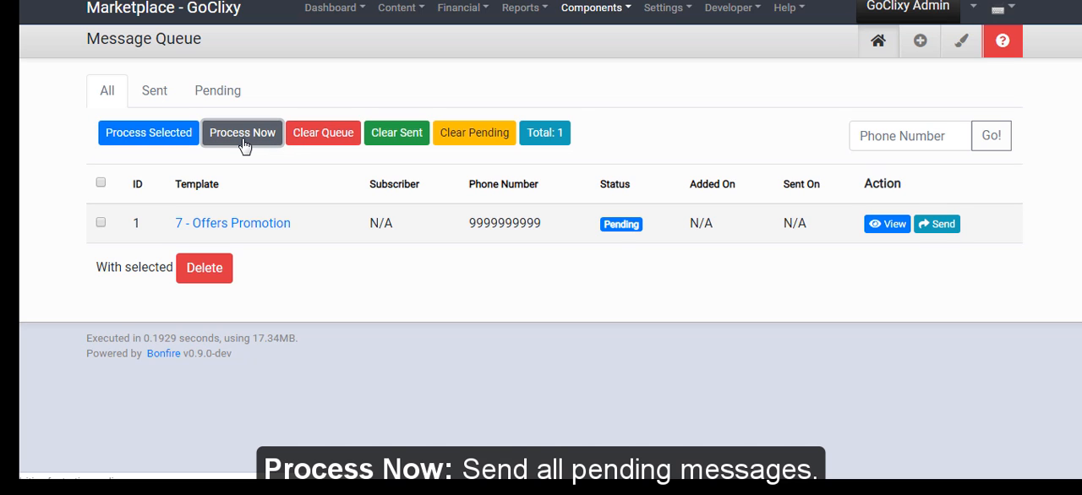
pyautogui.click(242, 133)
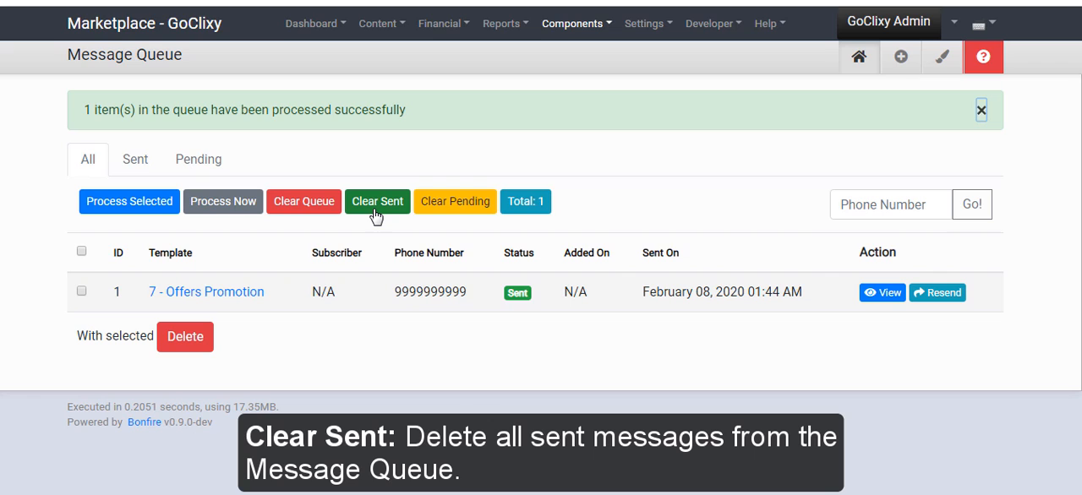
pyautogui.moveTo(383, 222)
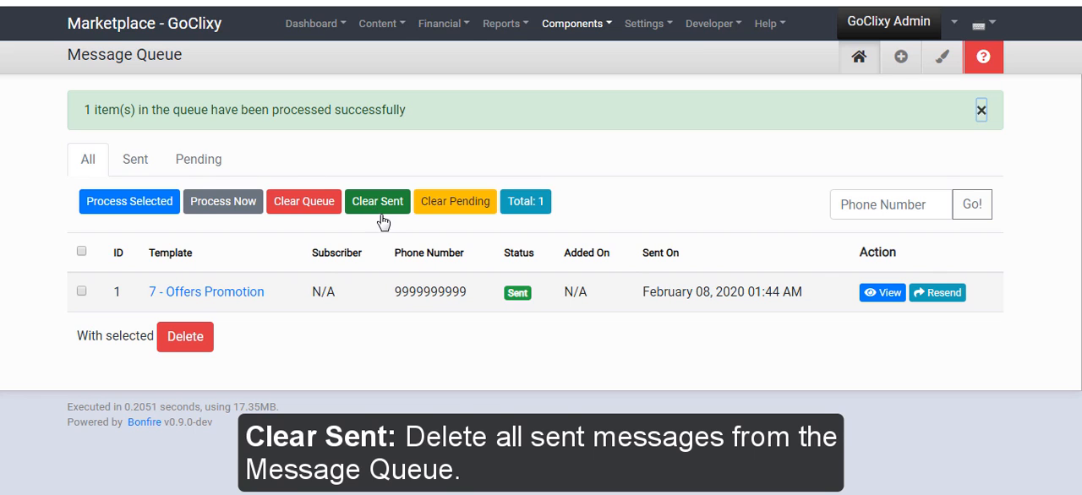
pyautogui.moveTo(455, 201)
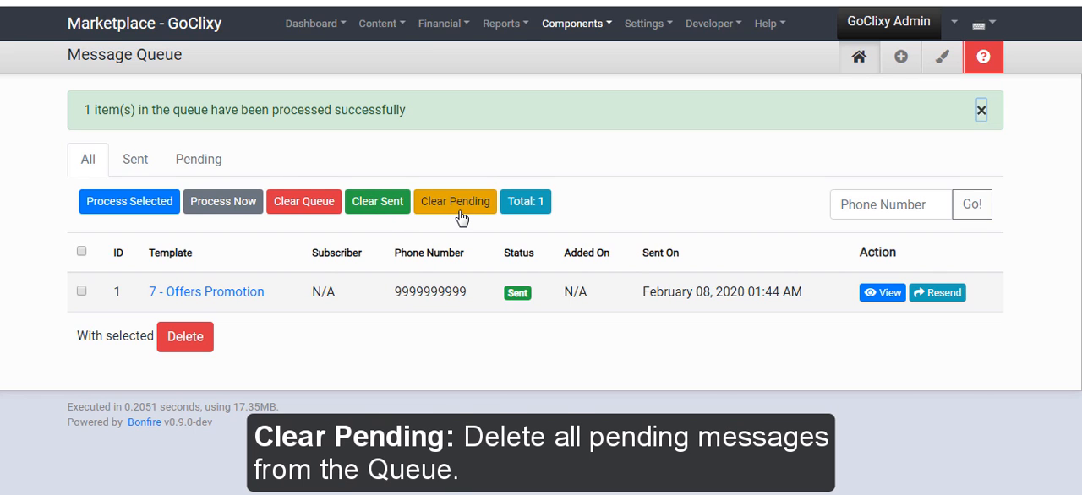